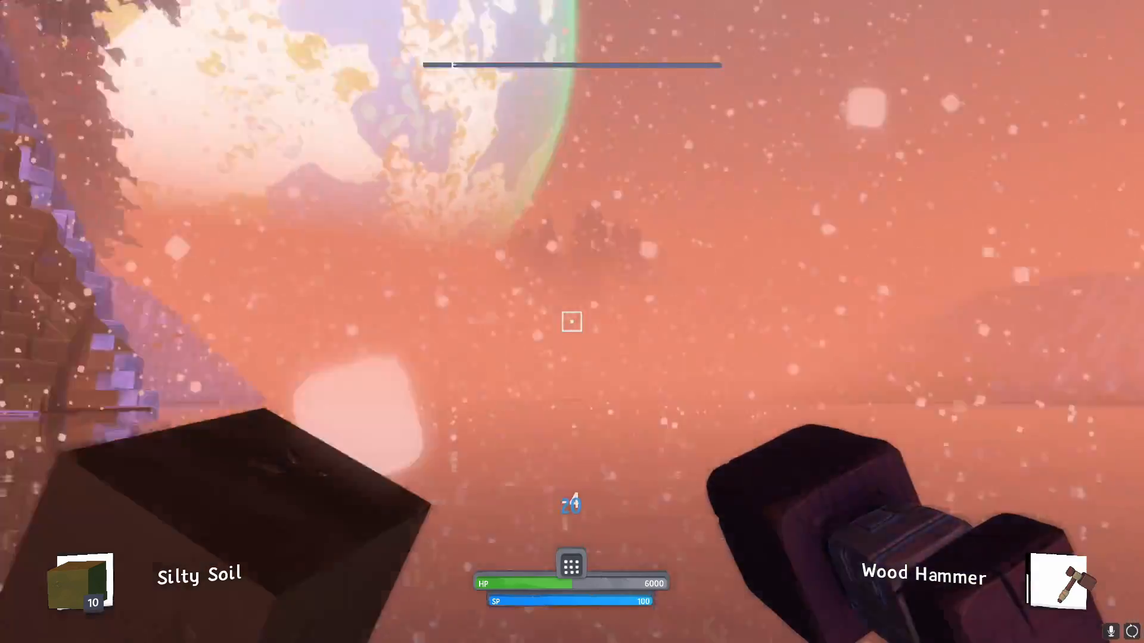
pyautogui.moveTo(571, 322)
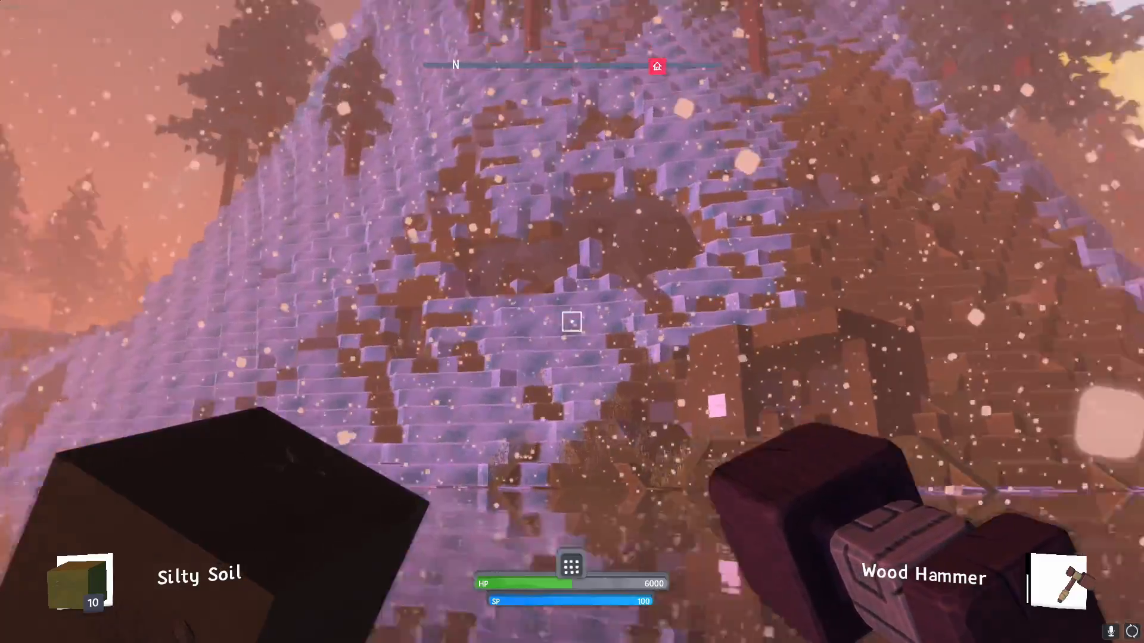
pyautogui.moveTo(572, 333)
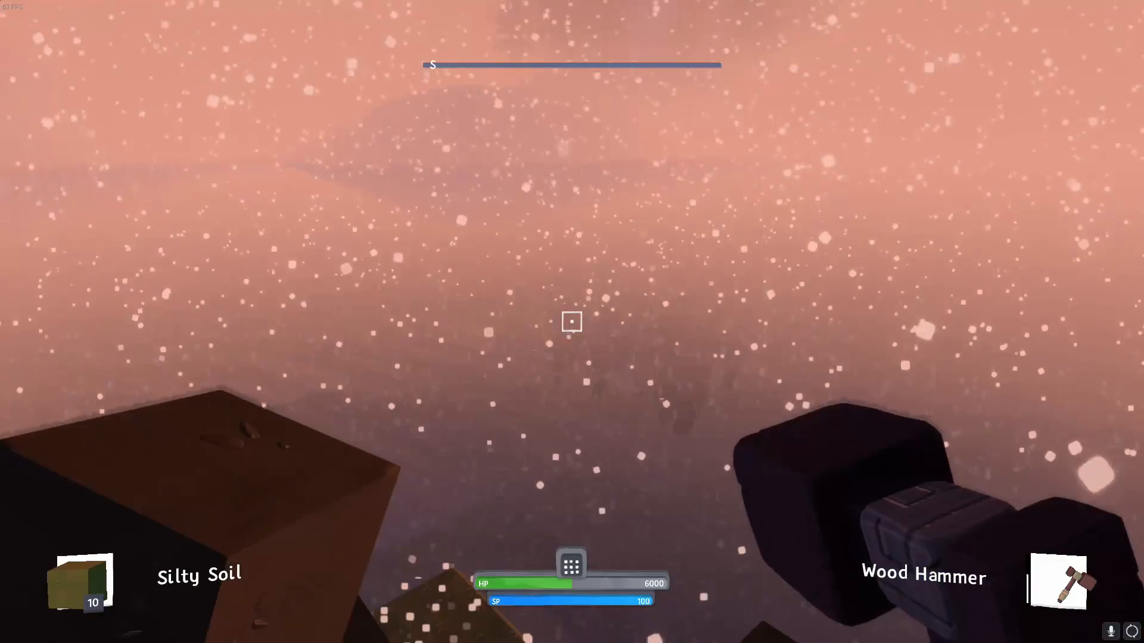
# Step: Bring up Your Inventory and switch over to the hand crafting recipes
pyautogui.press('i')
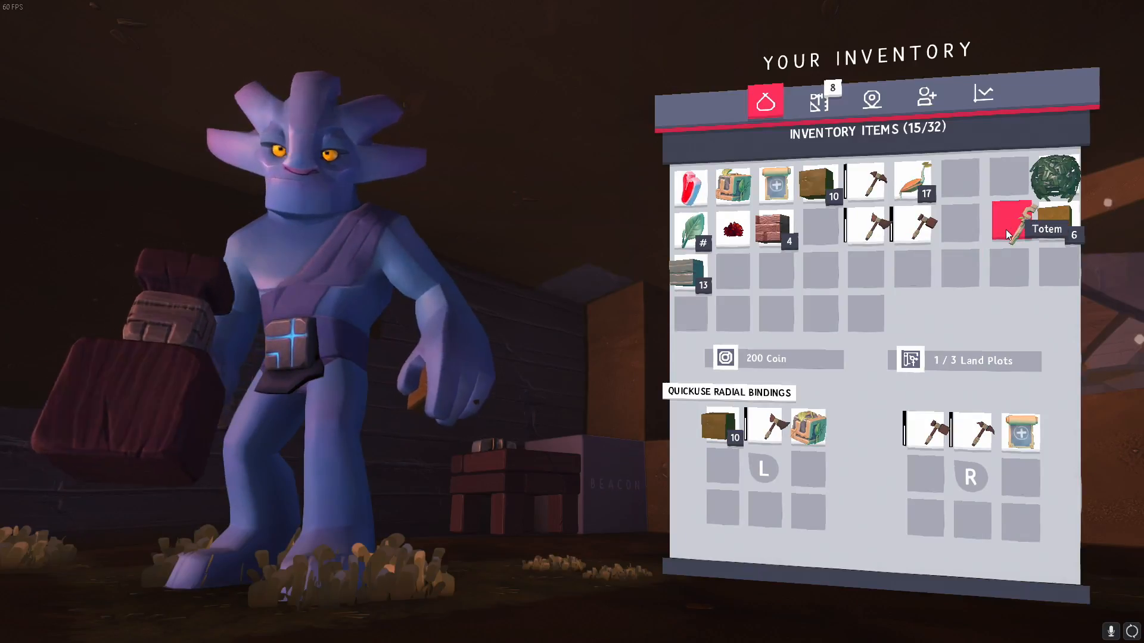
pyautogui.moveTo(1051, 234)
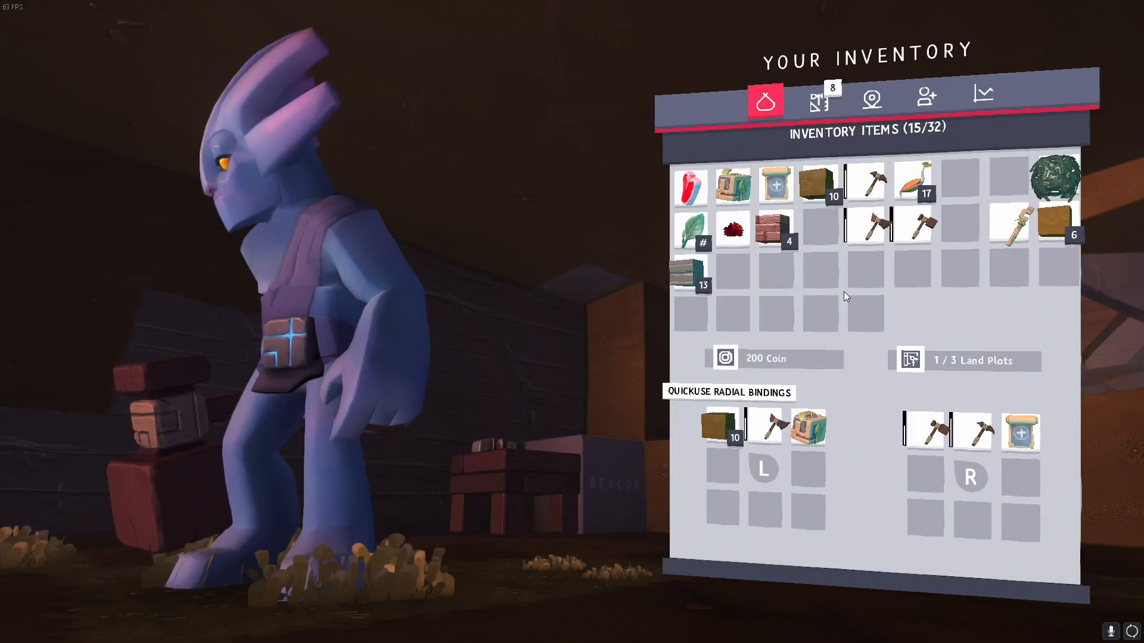
pyautogui.click(817, 101)
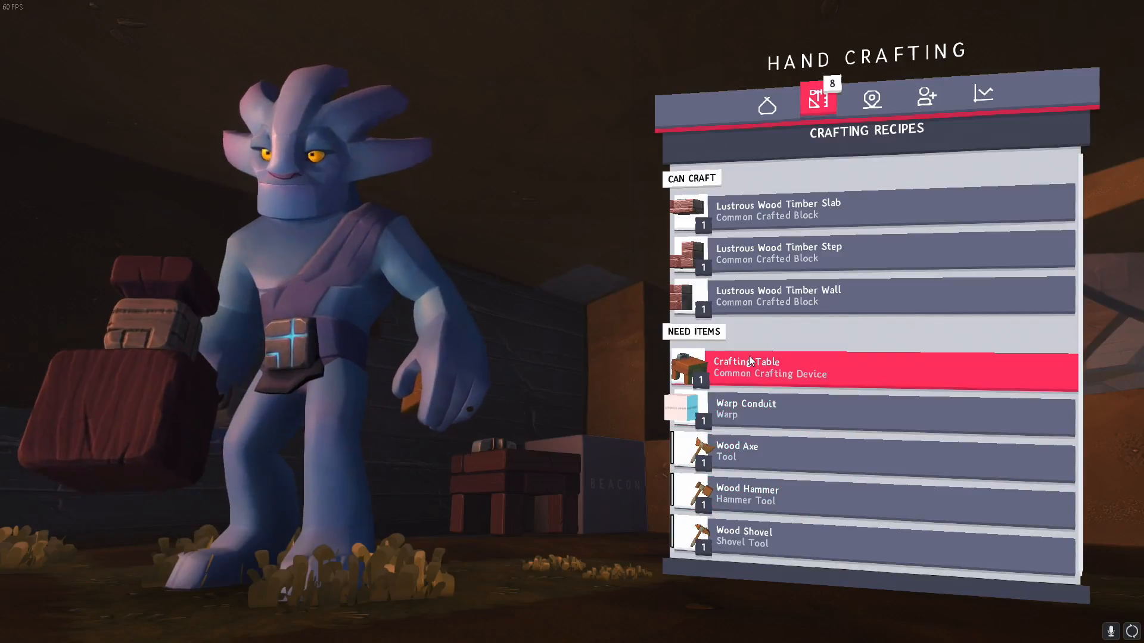
# Step: Select the Crafting Table recipe under Need Items to see its requirements
pyautogui.click(752, 366)
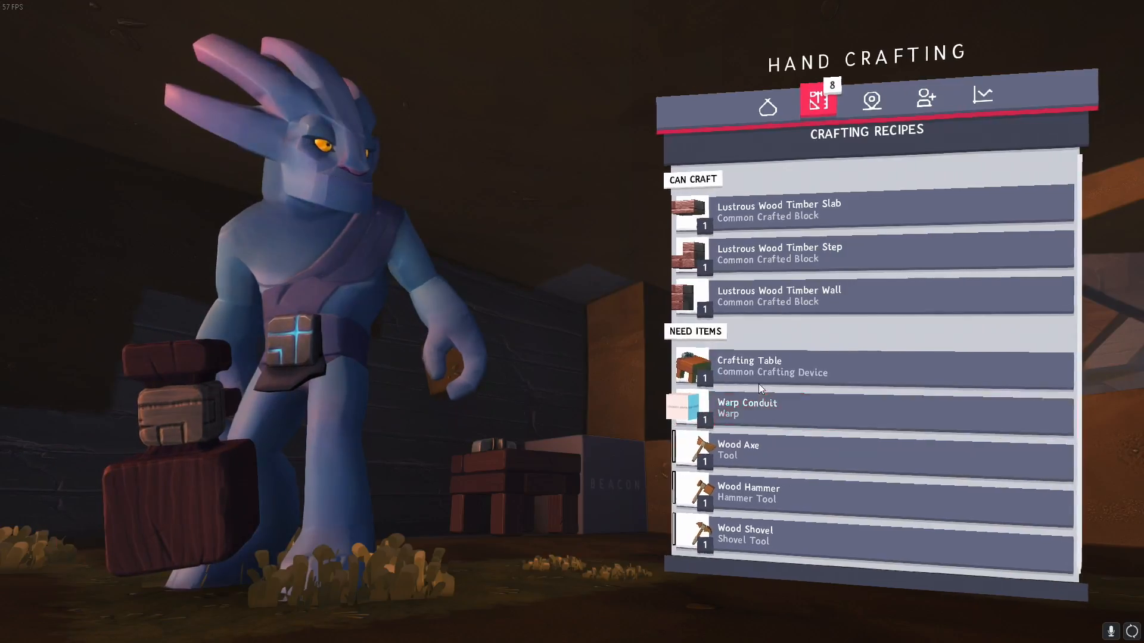
pyautogui.click(746, 409)
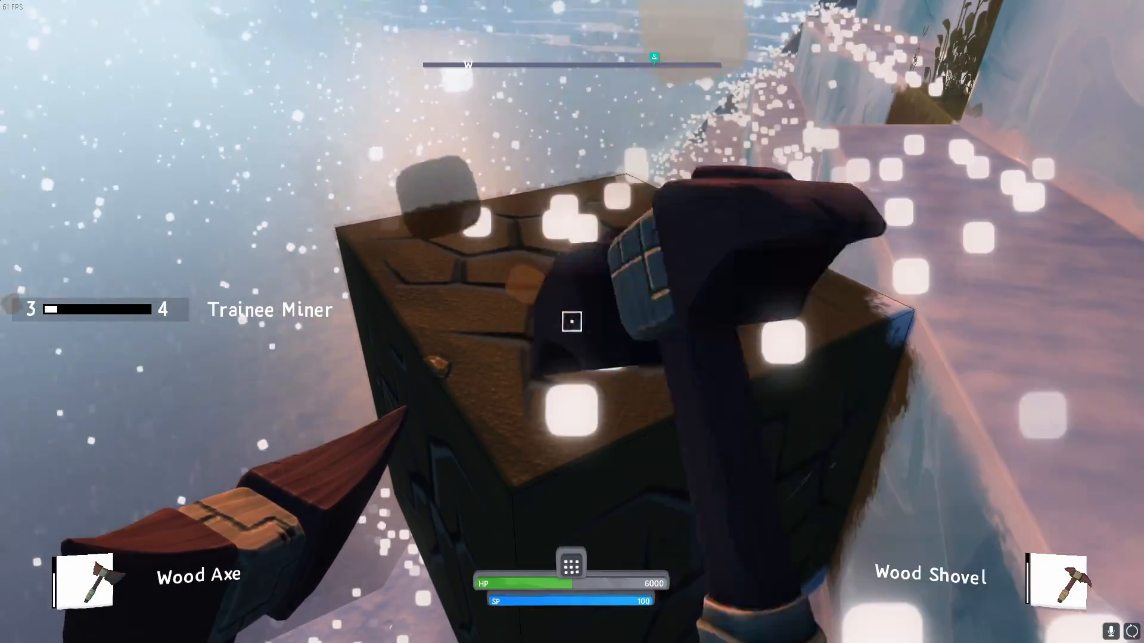
# Step: Dig out the snowy slope block straight ahead, picking up Silty Soil
pyautogui.click(570, 324)
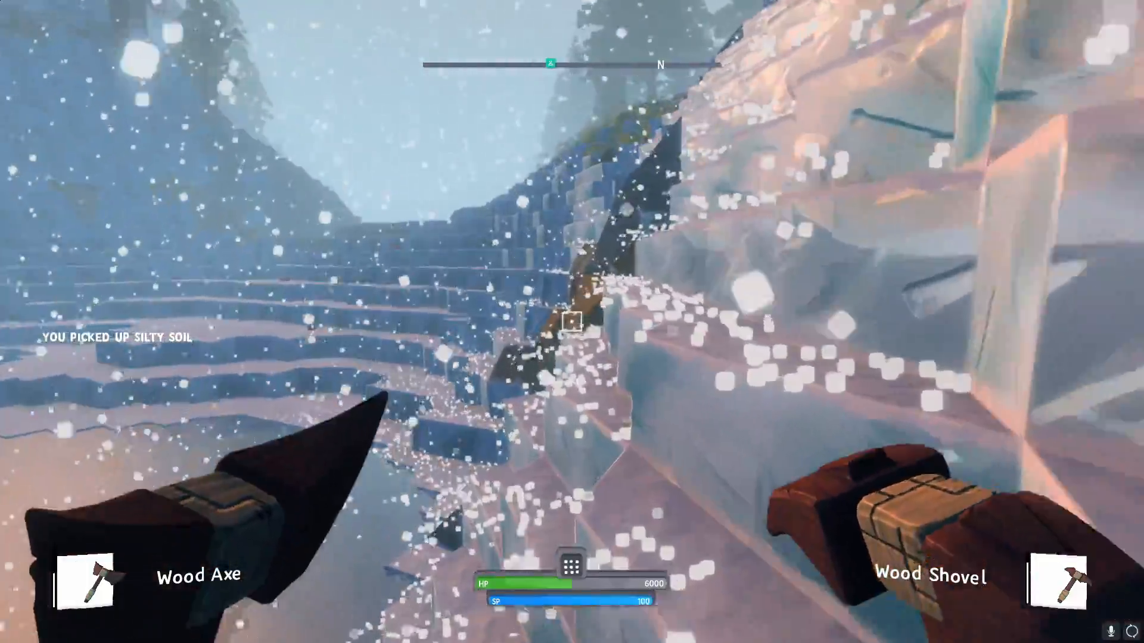
pyautogui.moveTo(571, 322)
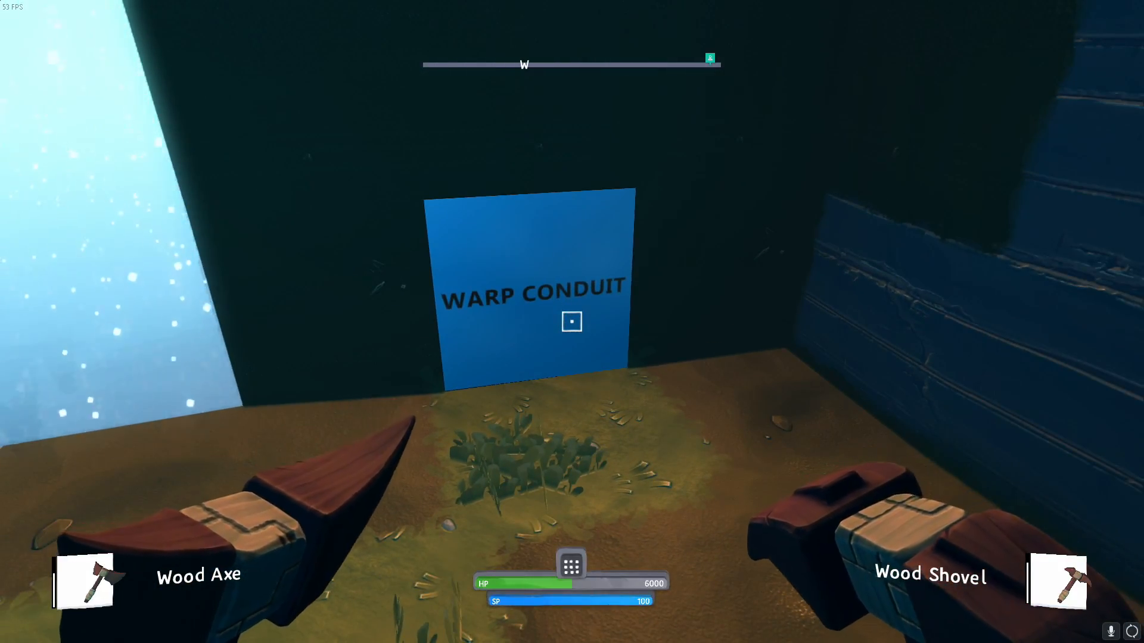
pyautogui.moveTo(569, 321)
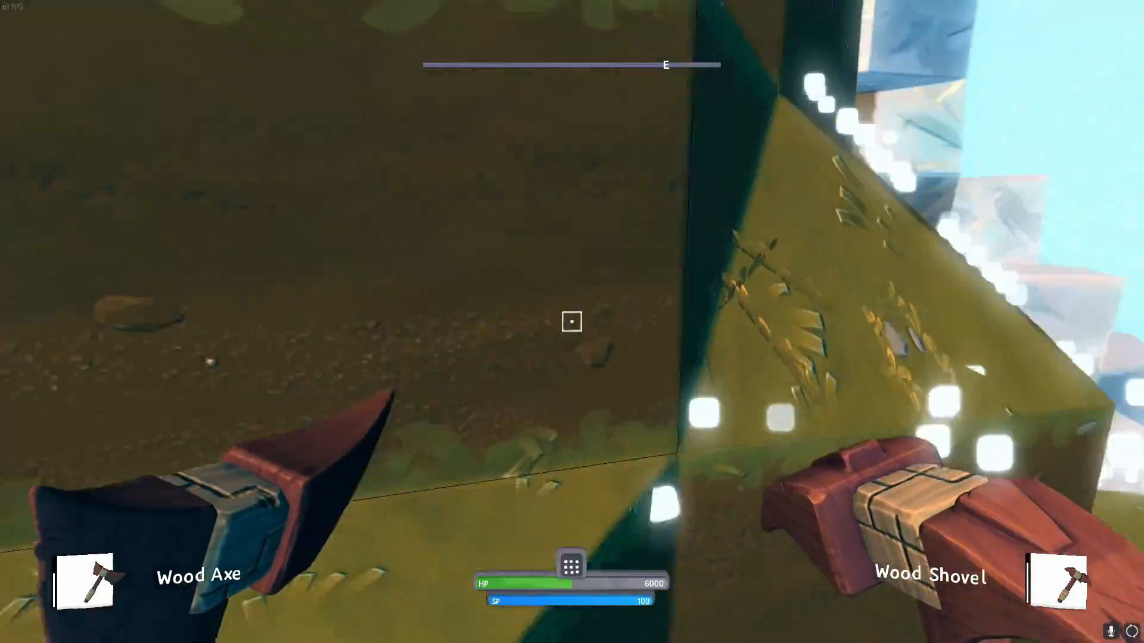
pyautogui.moveTo(572, 324)
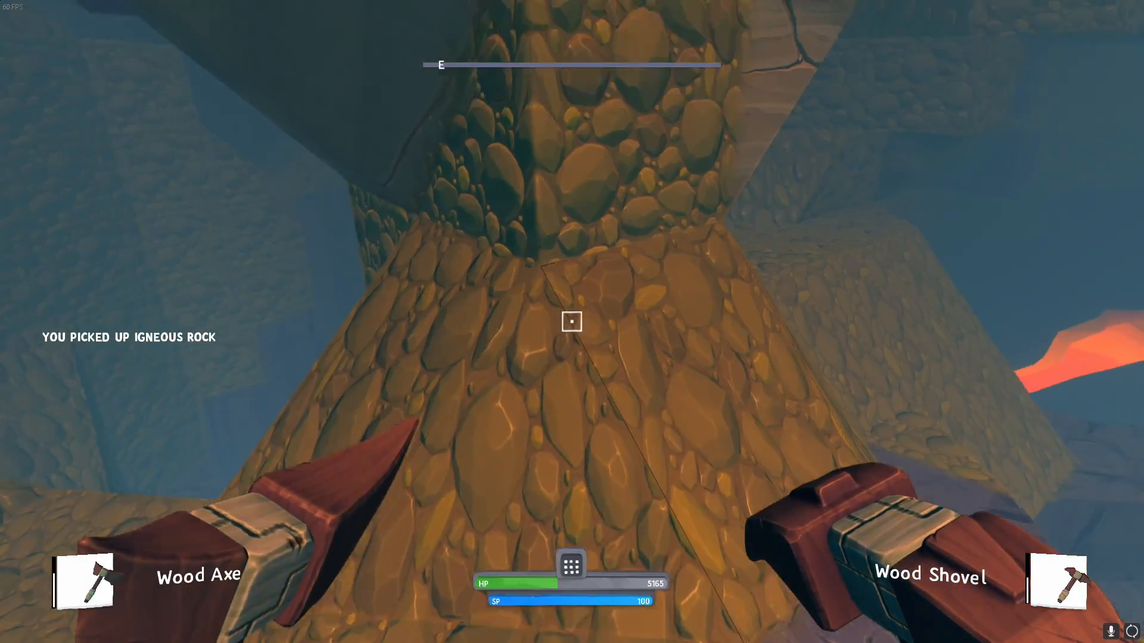
pyautogui.moveTo(572, 322)
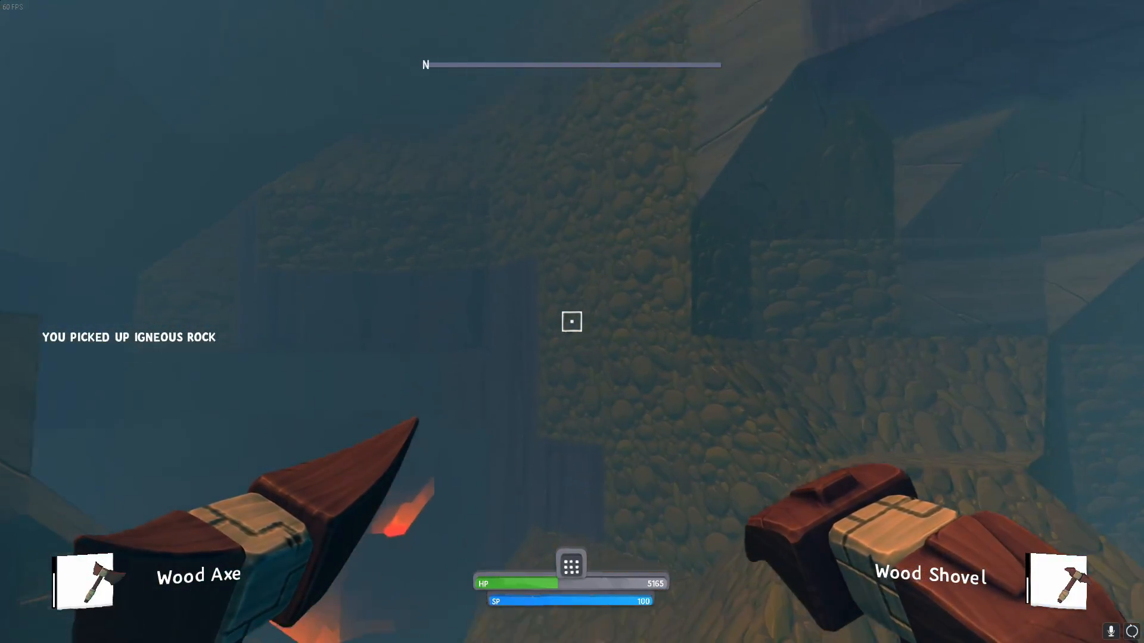
pyautogui.moveTo(572, 321)
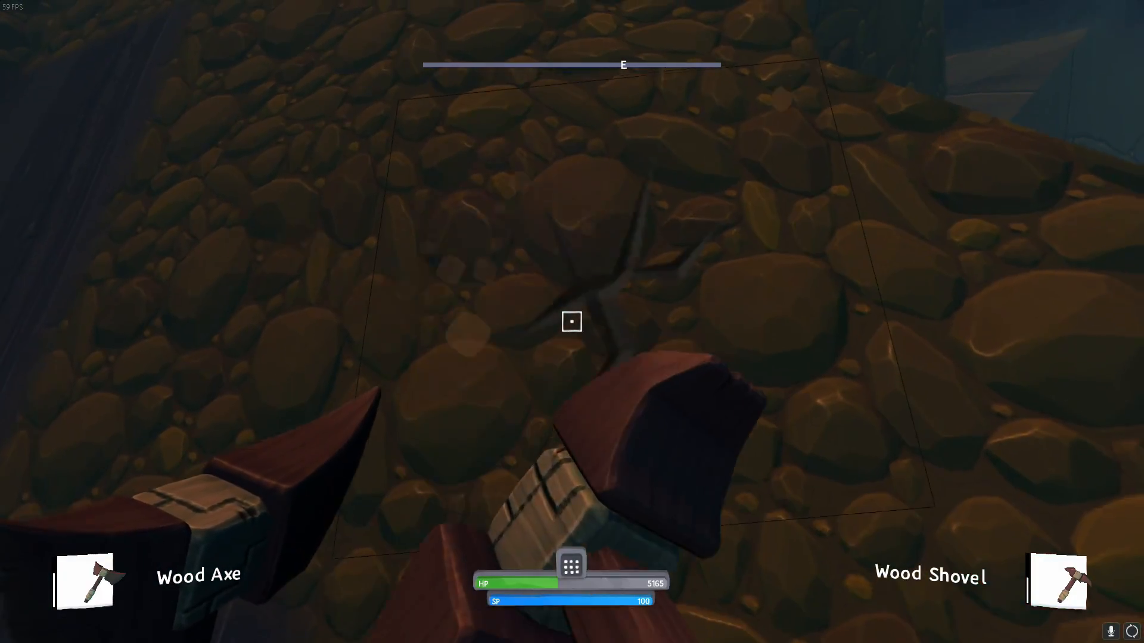
# Step: Mine the cobbled rock underfoot and the cracked rock ahead for Igneous Rock and Gravel
pyautogui.click(571, 321)
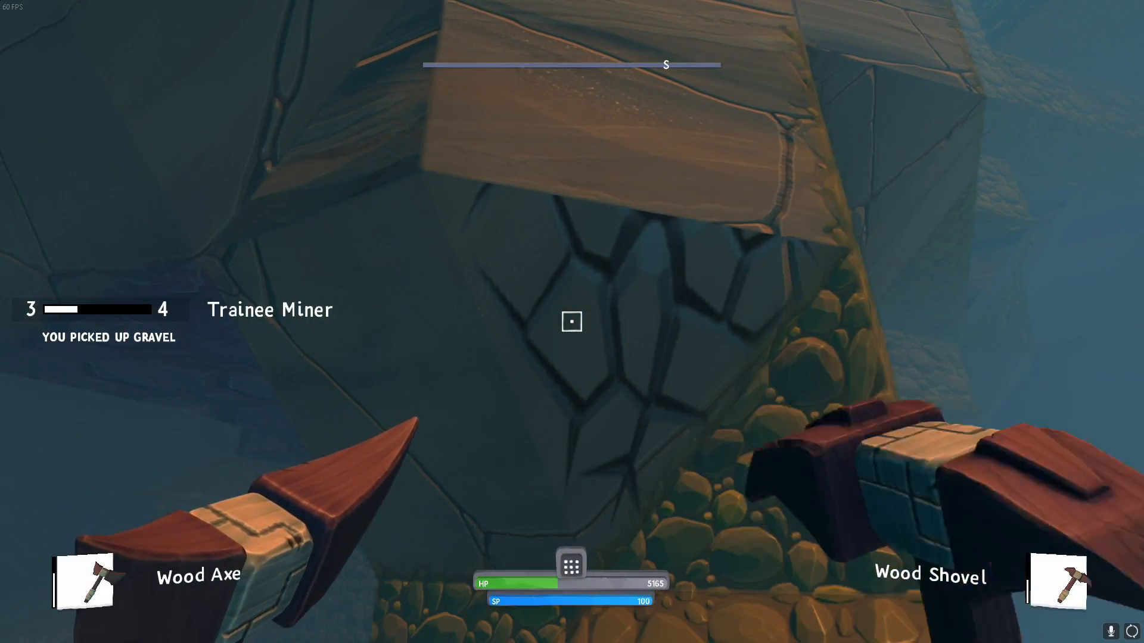
pyautogui.click(572, 322)
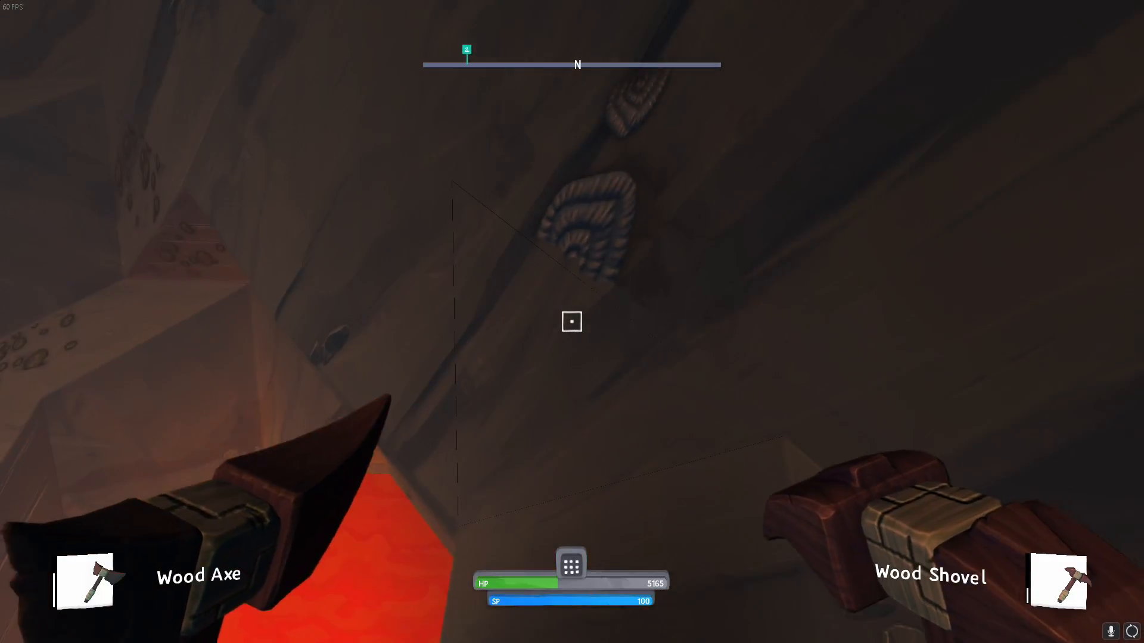
pyautogui.moveTo(572, 322)
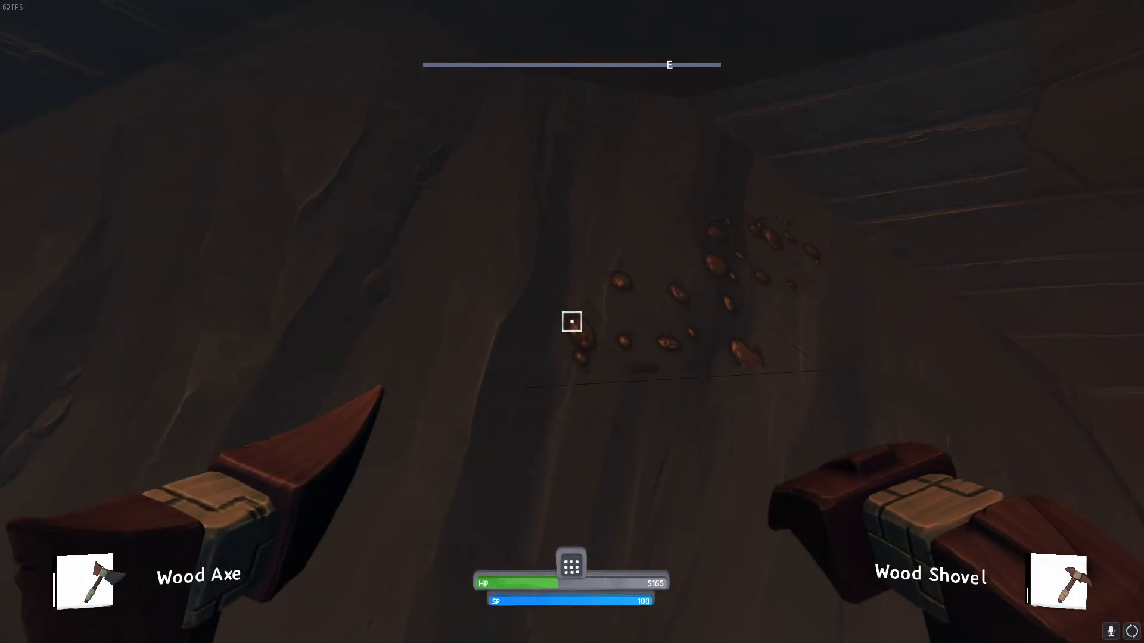
# Step: Strike the ore-speckled cave wall until more Igneous Rock is picked up
pyautogui.click(571, 322)
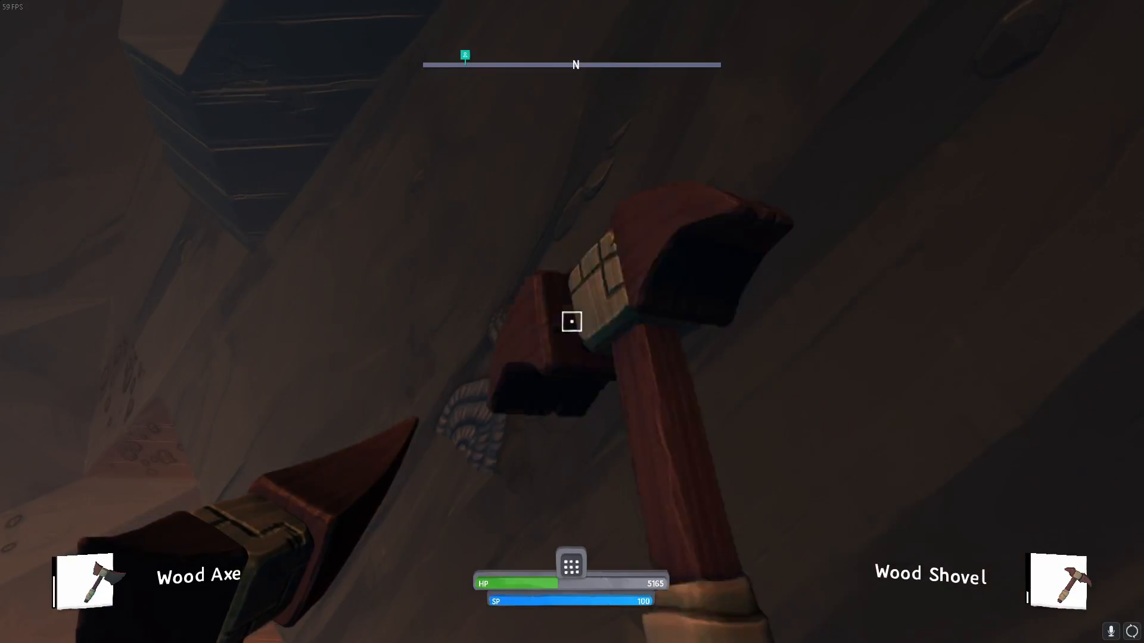
pyautogui.click(571, 321)
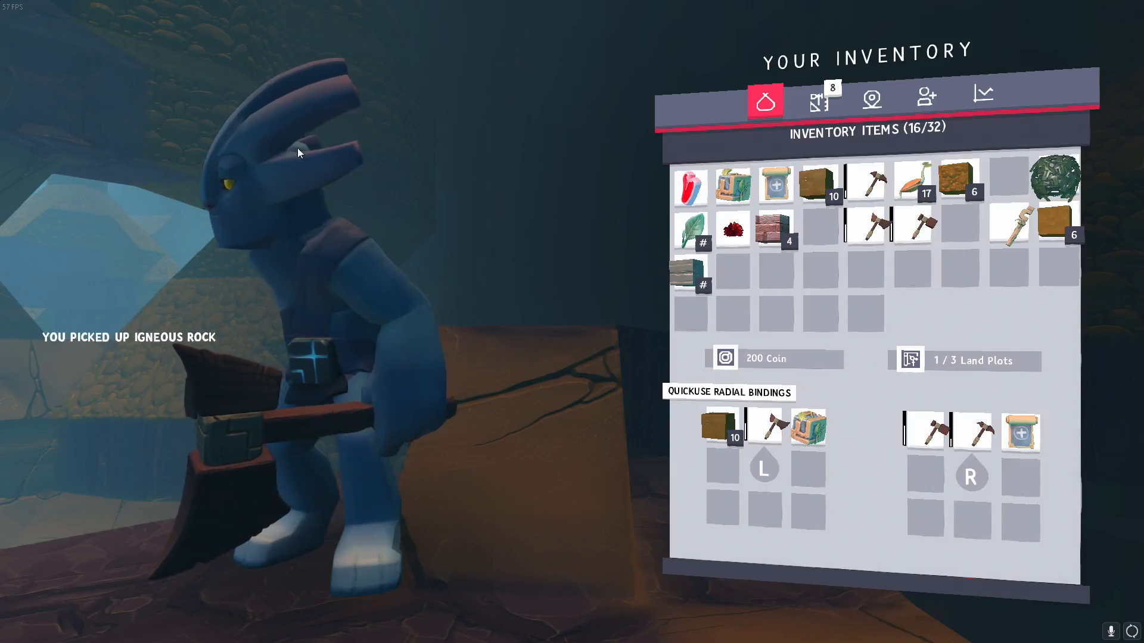
pyautogui.moveTo(867, 97)
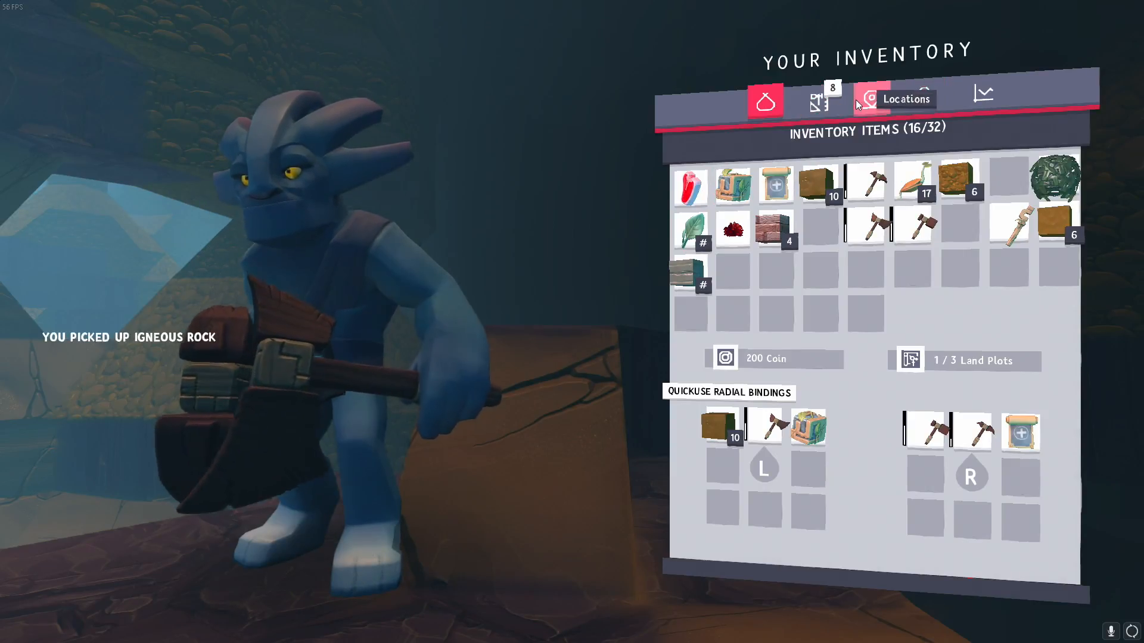
# Step: Close the inventory panel and return to the cave view
pyautogui.click(819, 100)
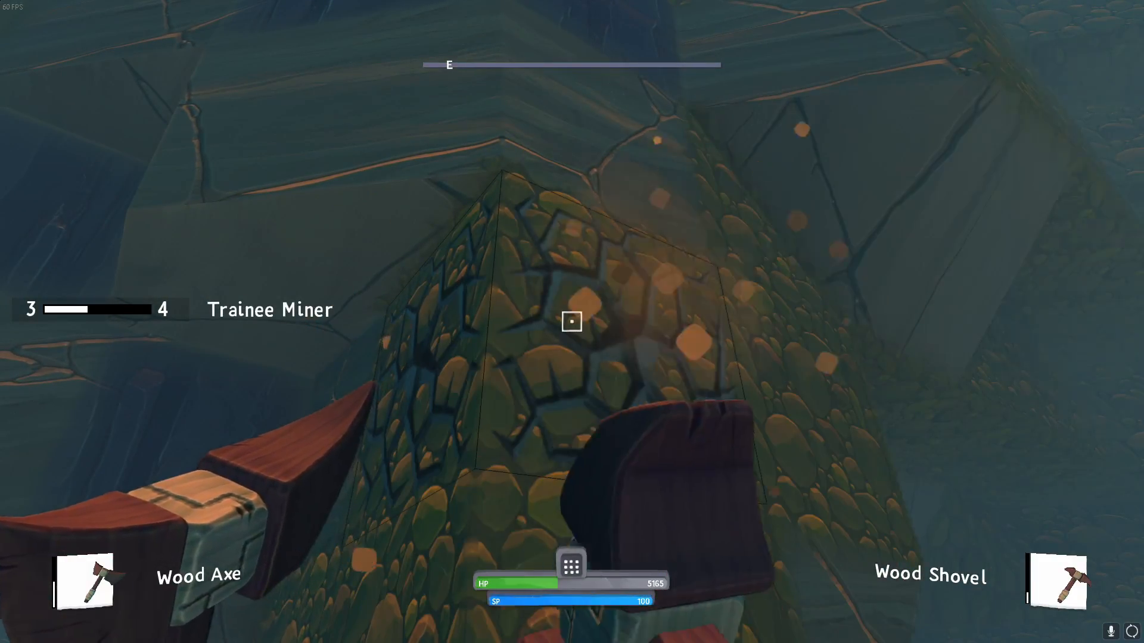
# Step: Break the mossy and cracked rock blocks to collect Gravel and Sedimentary Rock
pyautogui.click(572, 321)
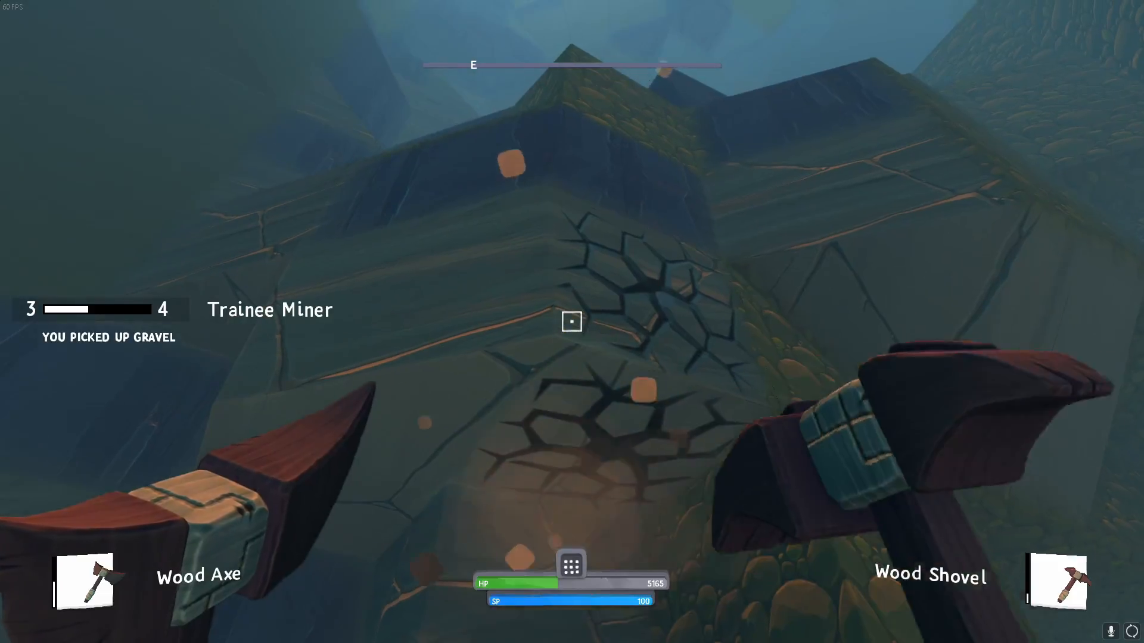
pyautogui.click(571, 321)
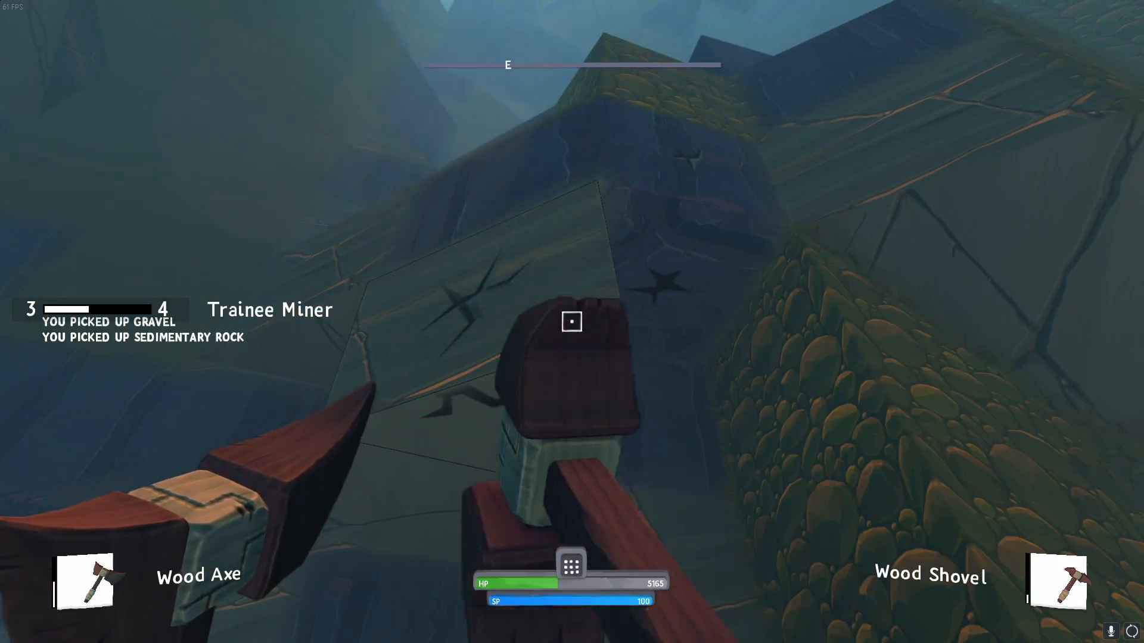
pyautogui.click(572, 321)
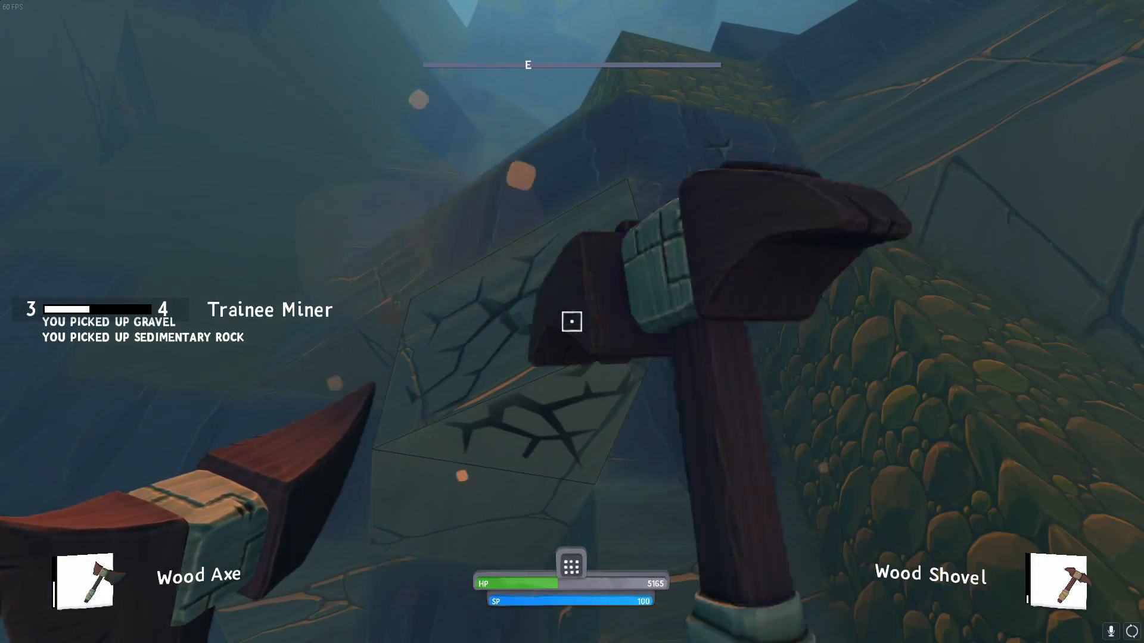
pyautogui.click(571, 321)
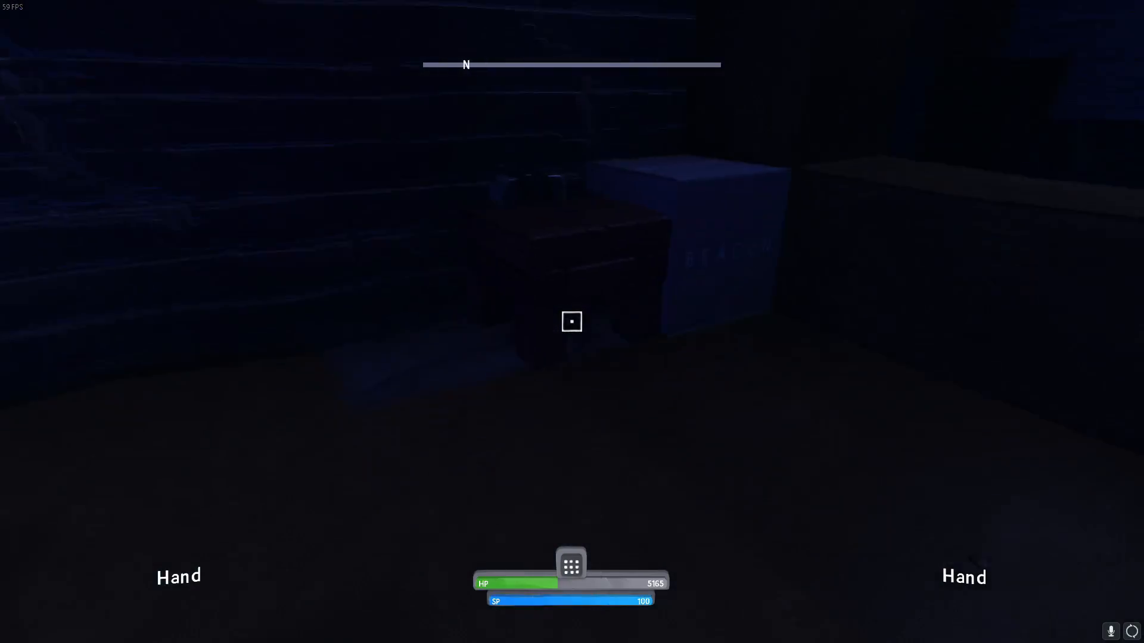
# Step: Open the Crafting Table at the base, showing its Transfer Items panel
pyautogui.click(572, 321)
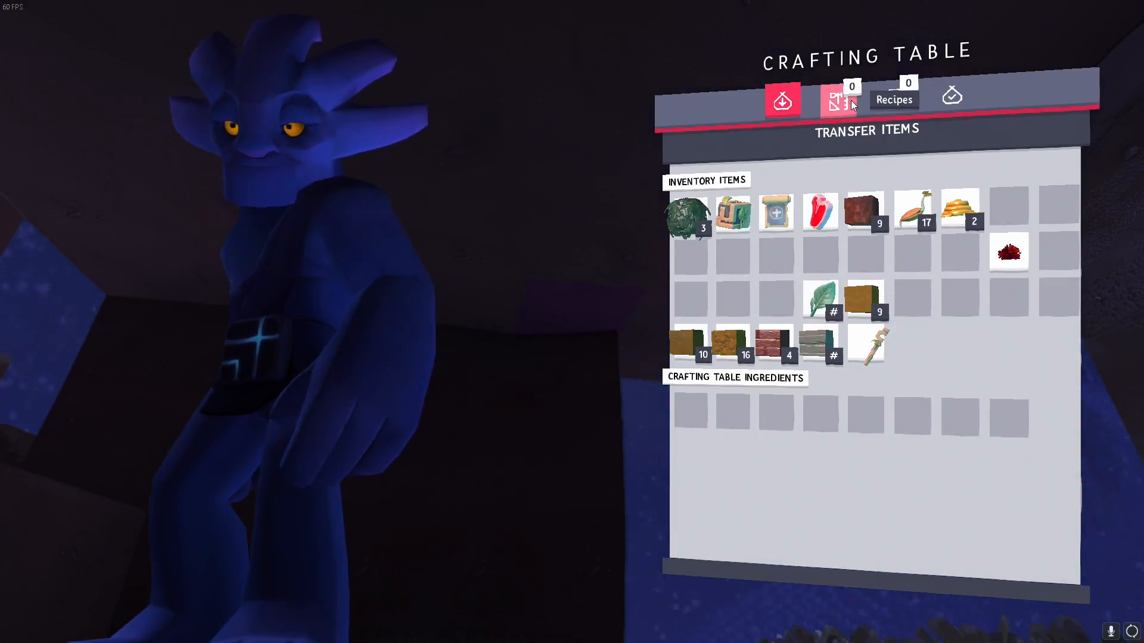
# Step: Check the empty Recipes and Crafting Queue tabs, then return to Transfer Items
pyautogui.click(839, 100)
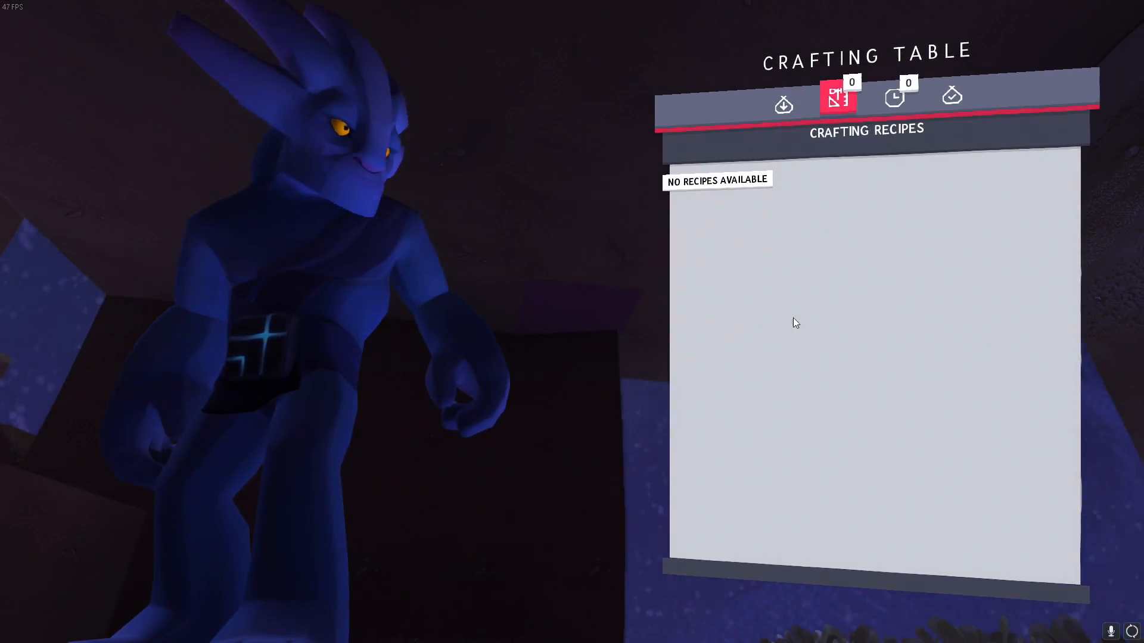
pyautogui.click(893, 104)
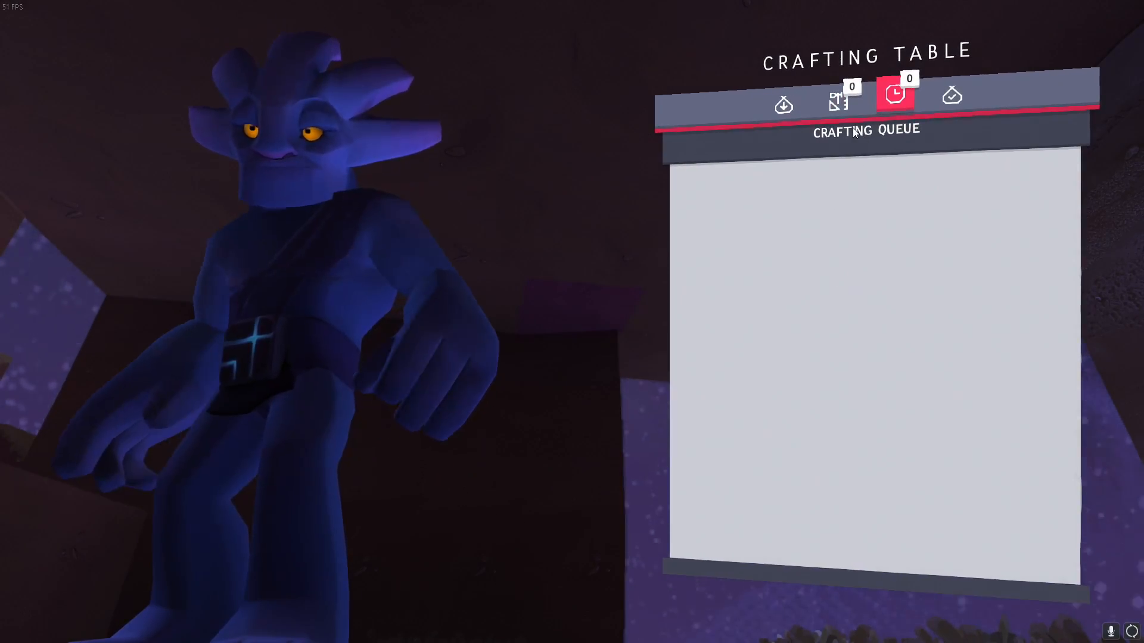
pyautogui.click(836, 104)
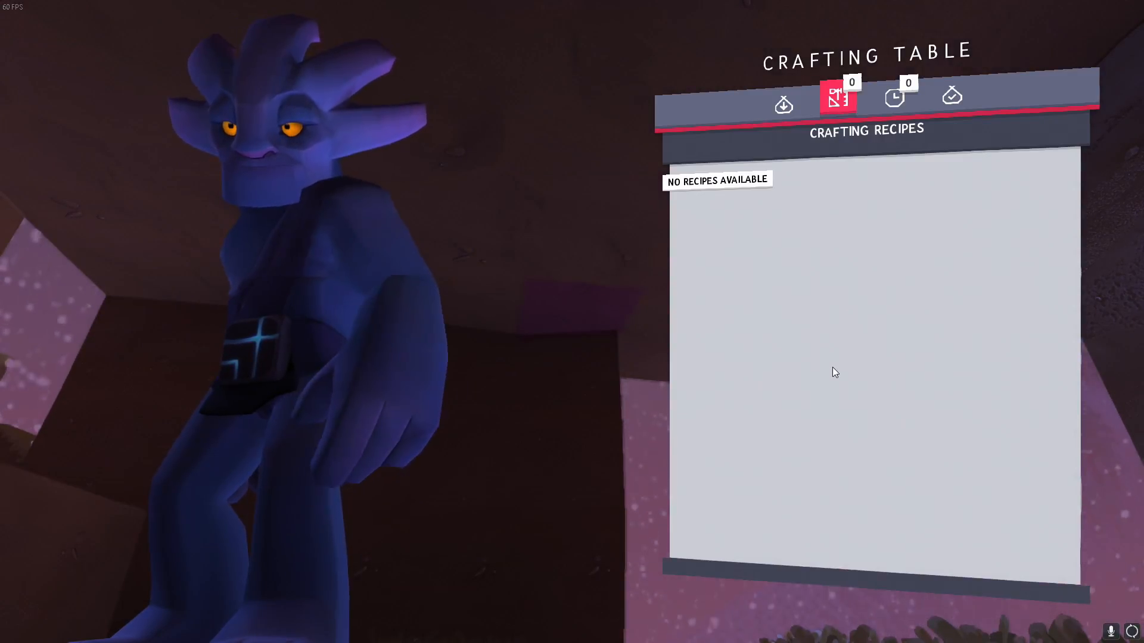
pyautogui.click(781, 102)
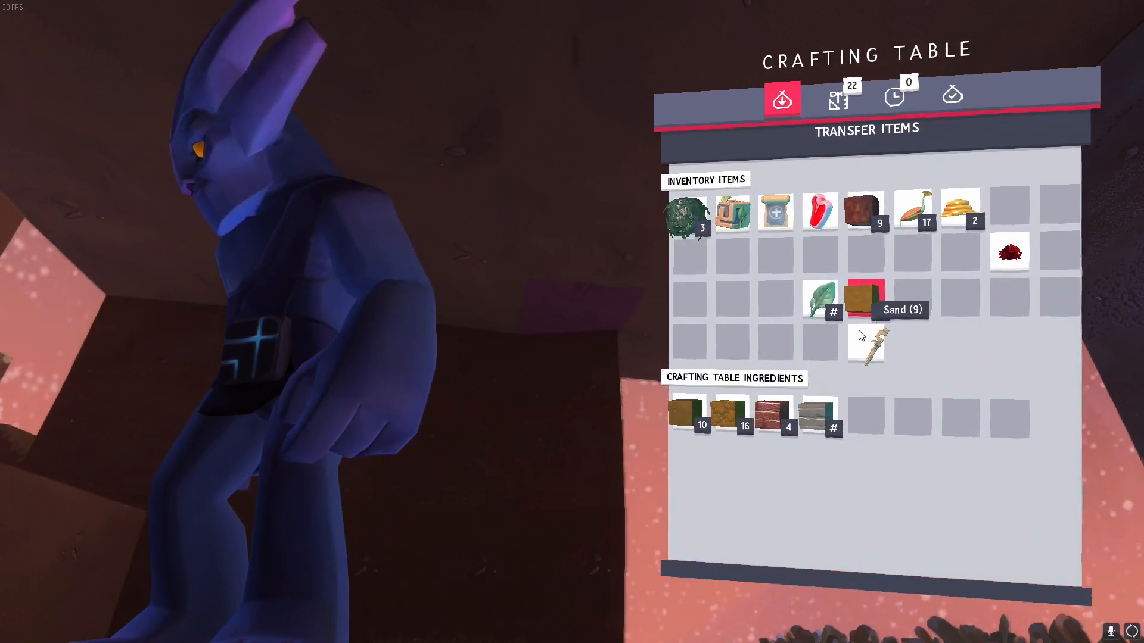
# Step: Move the Sand into the Crafting Table ingredients, raising available recipes to 27
pyautogui.click(865, 303)
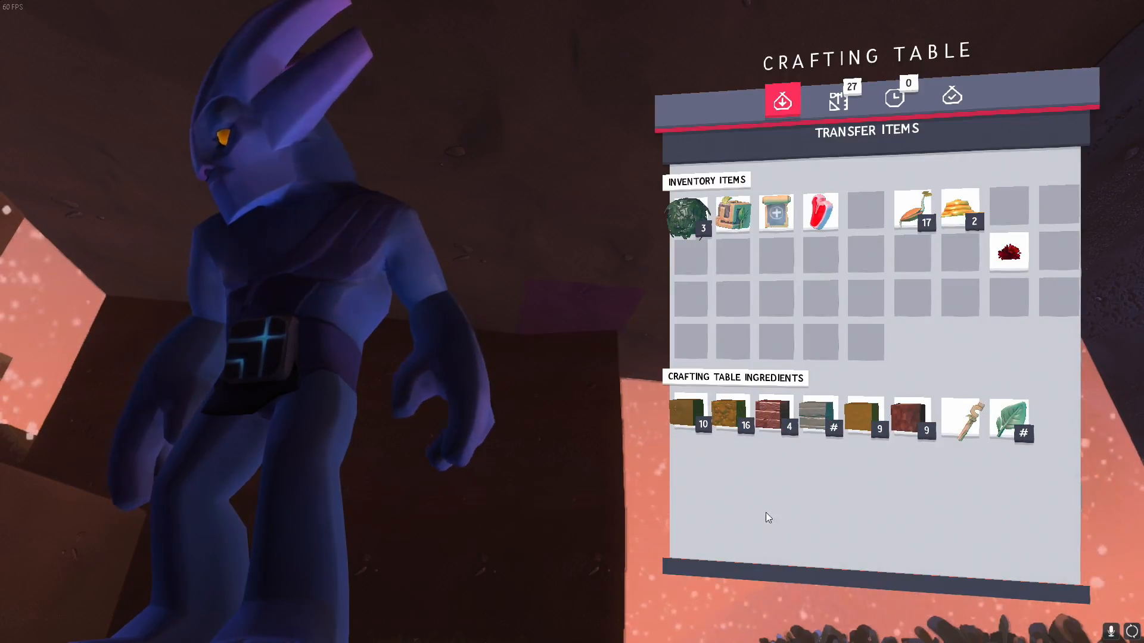
pyautogui.moveTo(838, 101)
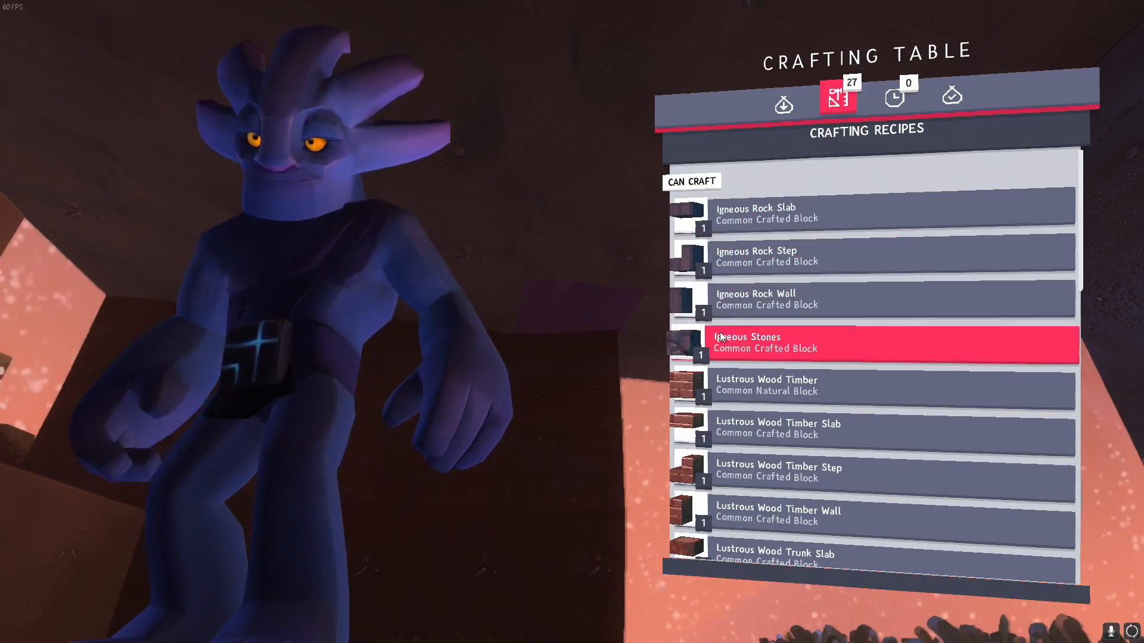
# Step: Scroll down through the unlocked recipe list past the craftable rock and wood blocks
pyautogui.scroll(-3)
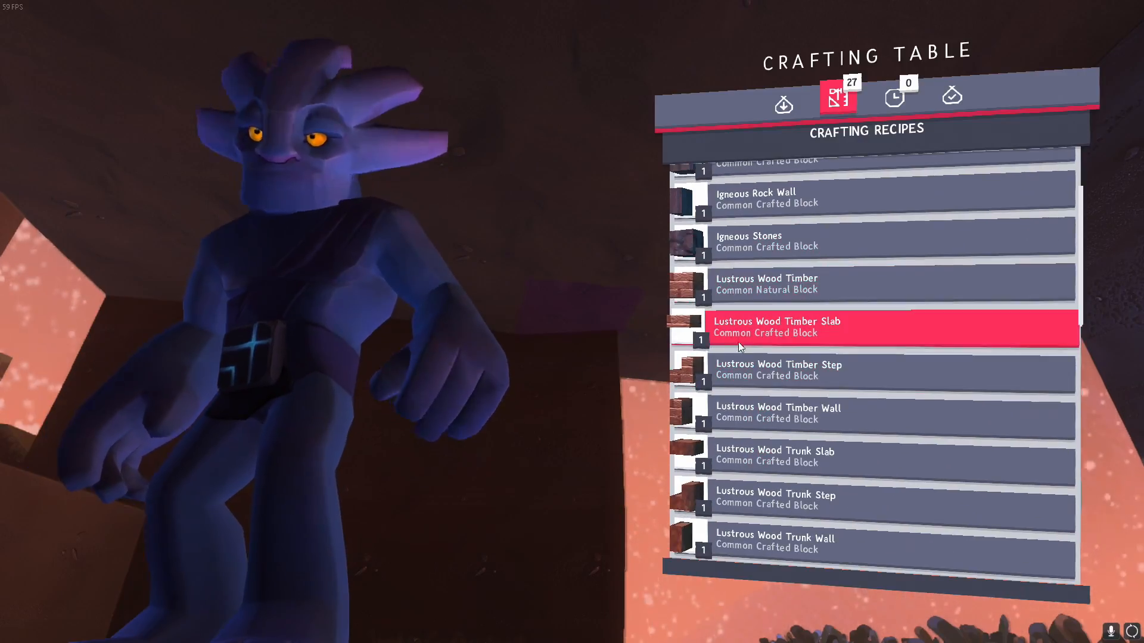
pyautogui.scroll(-3)
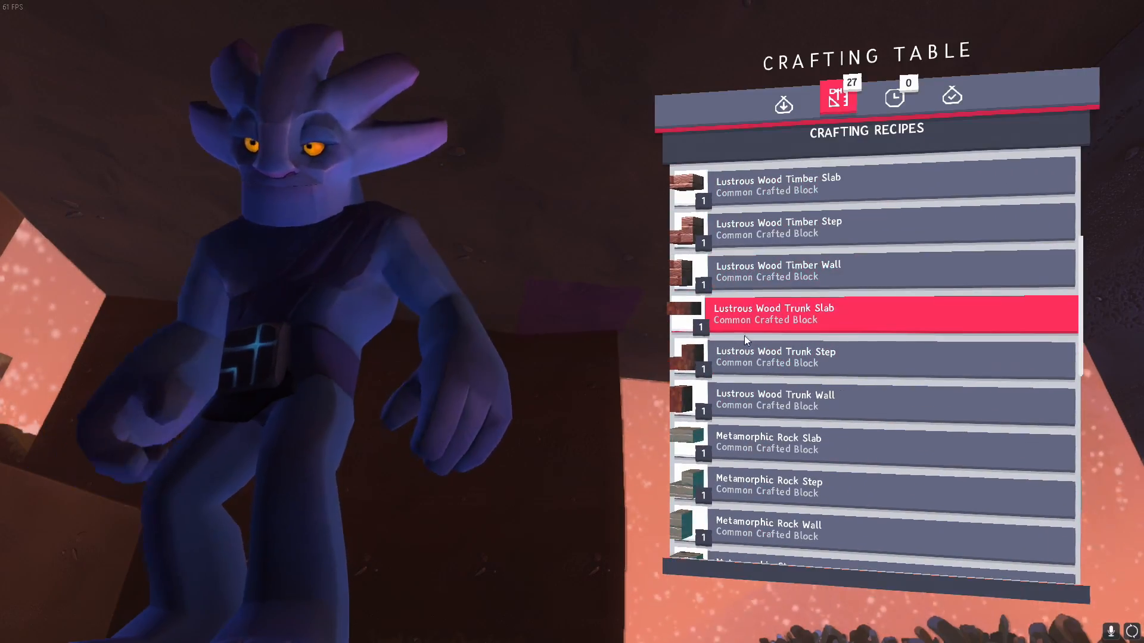
pyautogui.scroll(-3)
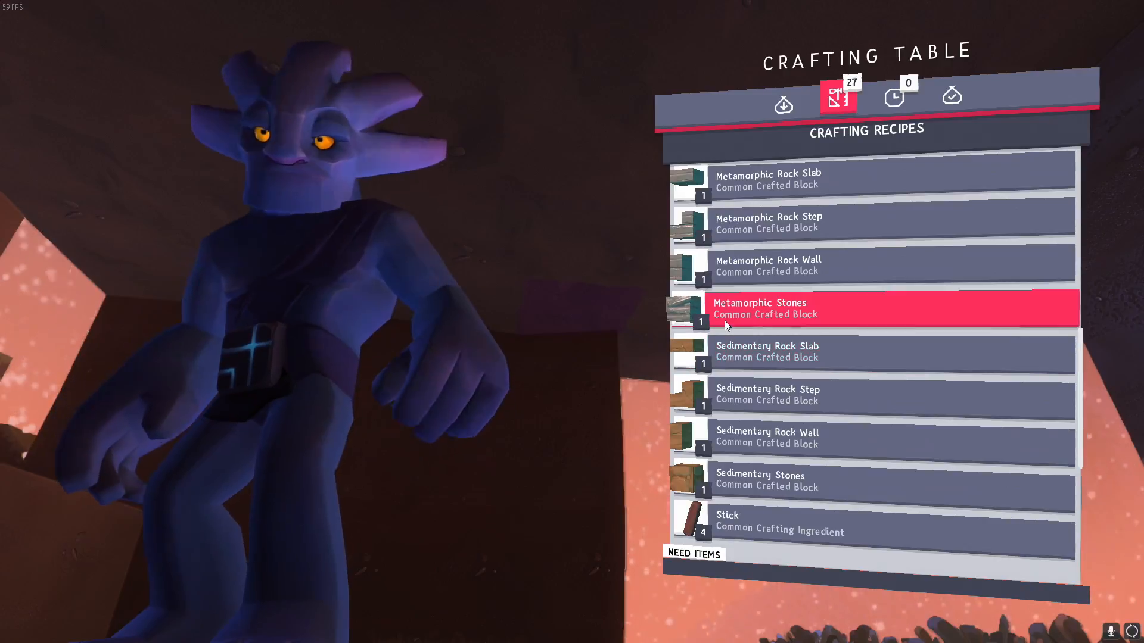
pyautogui.scroll(-3)
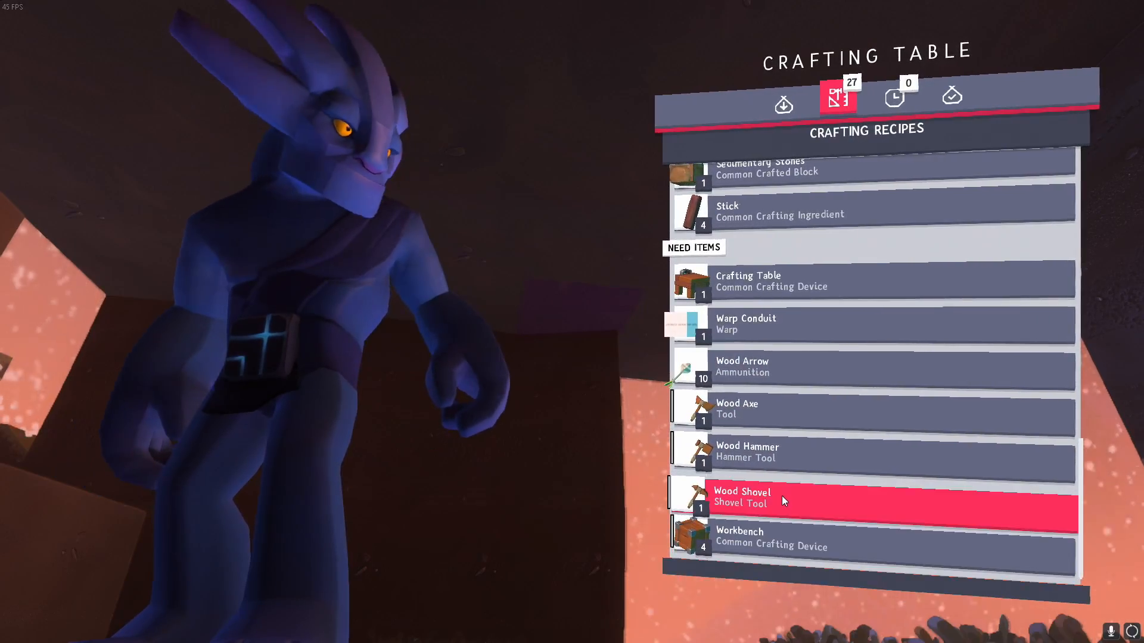
# Step: Check the Workbench requirements, then the Wood Arrow recipe, which still needs sticks
pyautogui.click(748, 543)
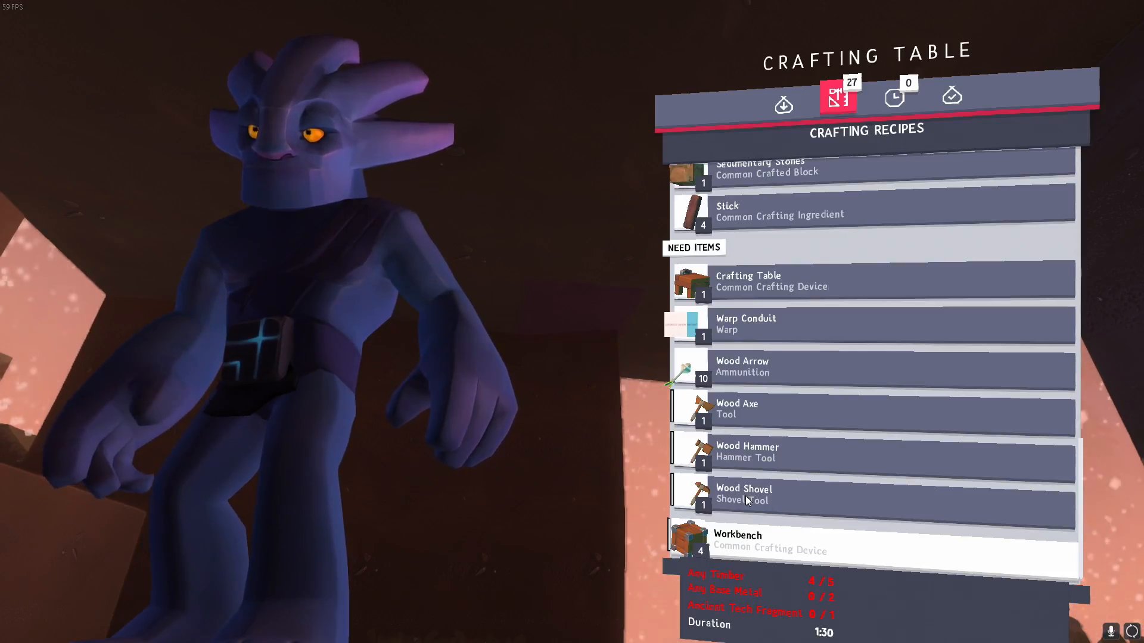
pyautogui.click(765, 368)
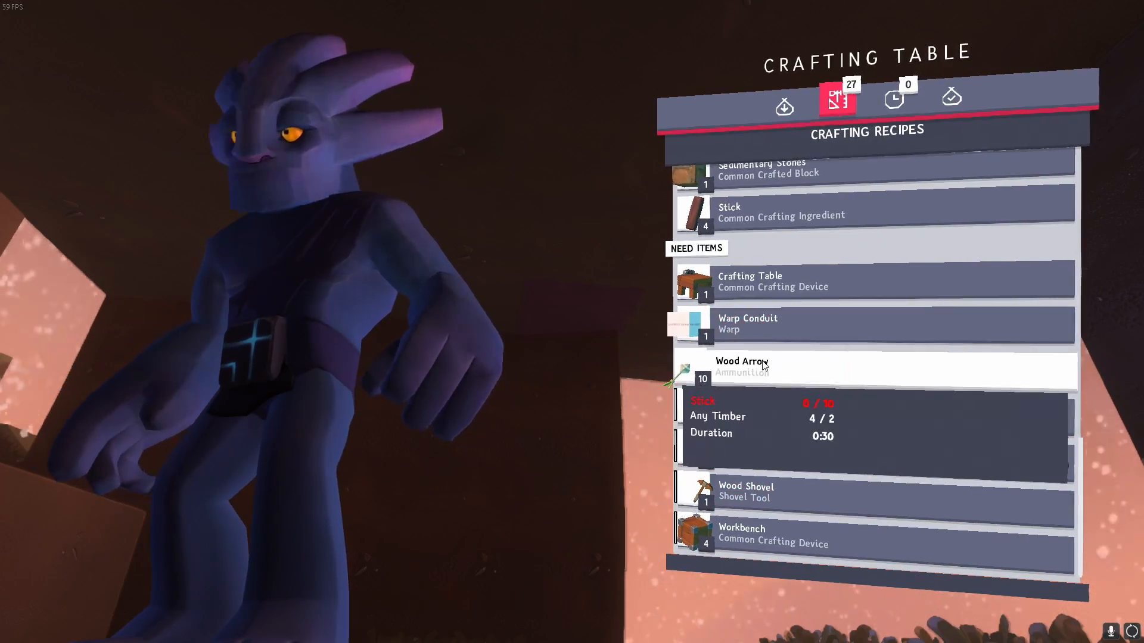